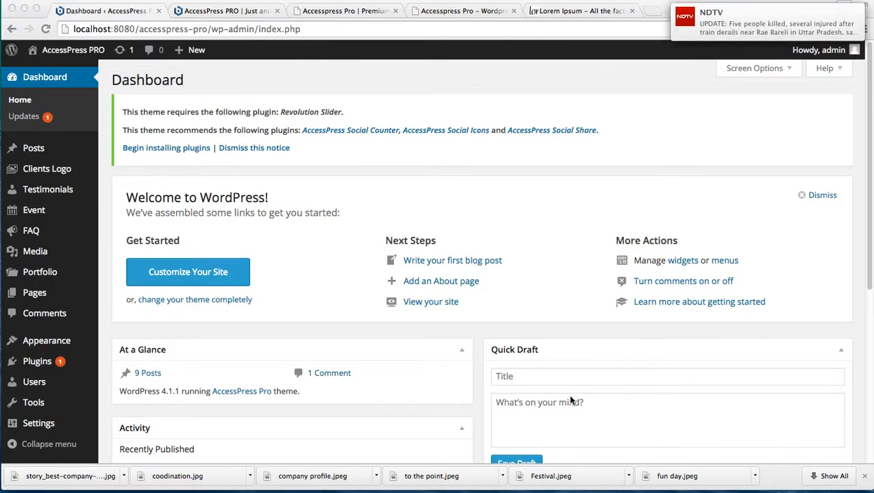
pyautogui.moveTo(353, 11)
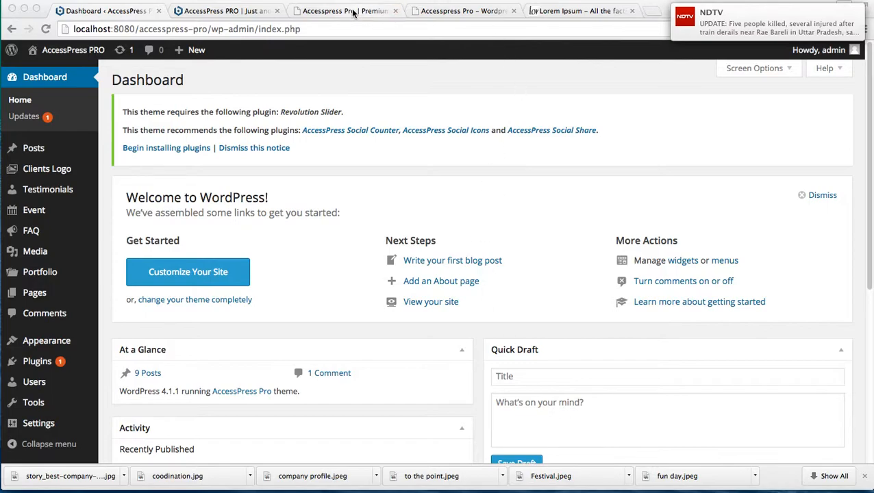
# Switch to the AccessPress Pro Premium demo tab to view its services section
pyautogui.click(343, 11)
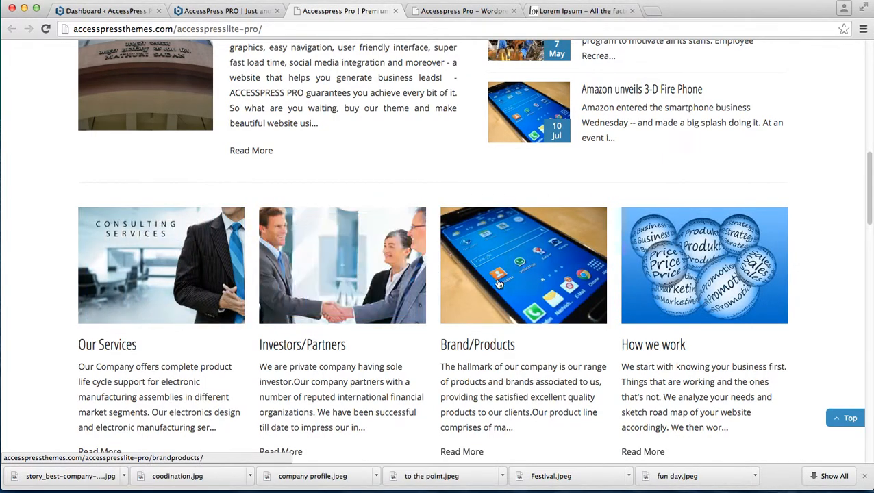
pyautogui.moveTo(430, 280)
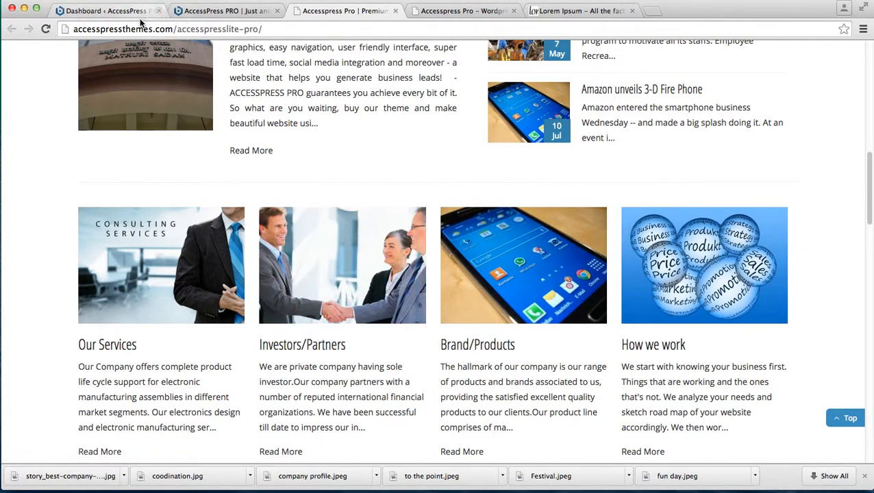
# Create a new page from Pages > Add New titled 'post 1' and fetch Lorem Ipsum text for it
pyautogui.click(102, 11)
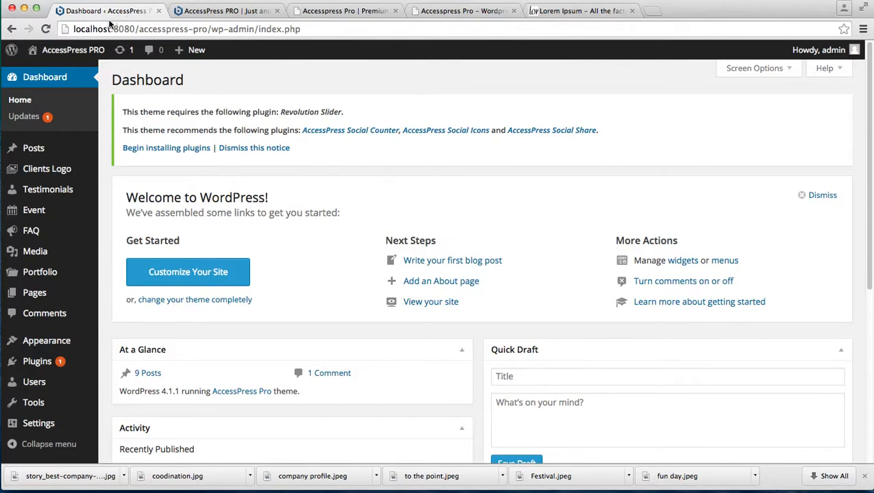
pyautogui.moveTo(40, 272)
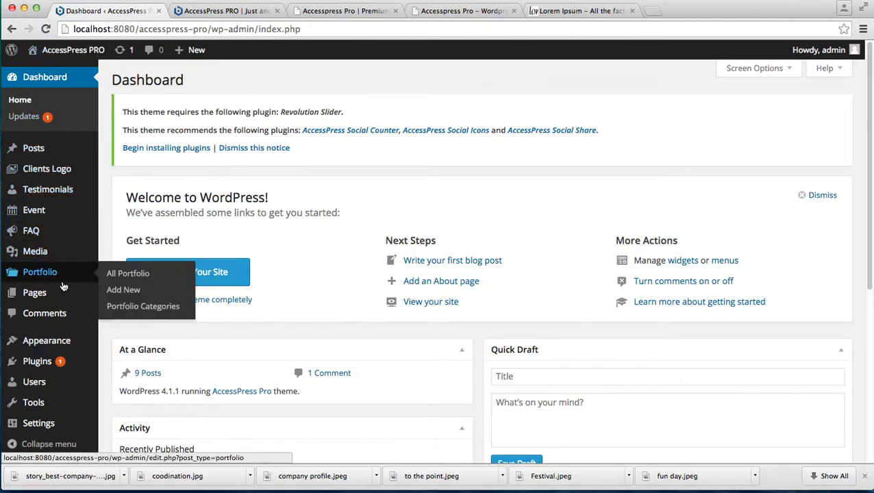
pyautogui.moveTo(34, 293)
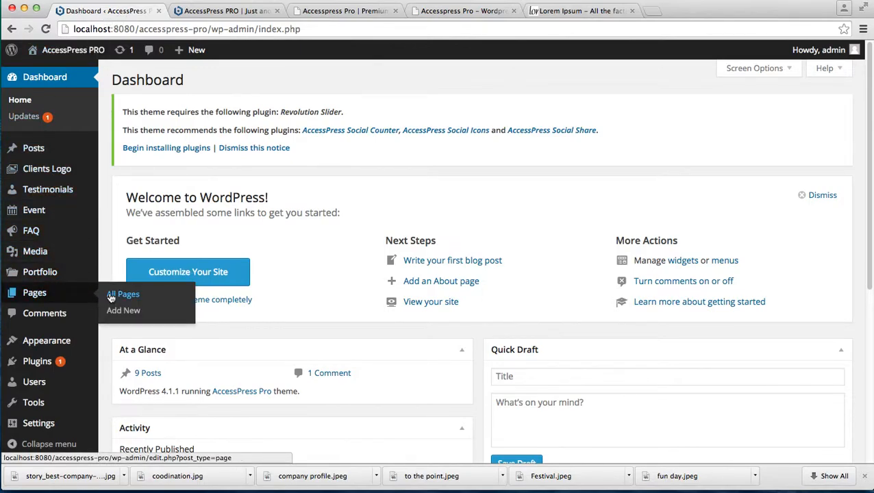
pyautogui.click(123, 309)
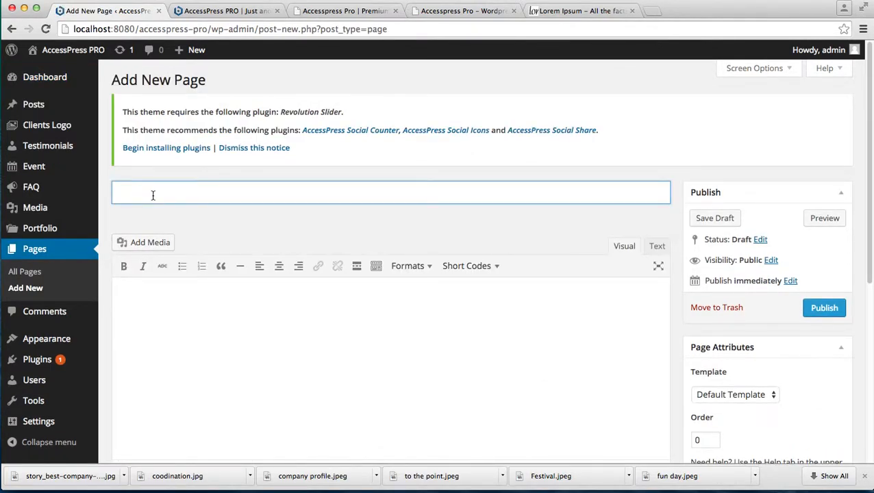
pyautogui.write('post')
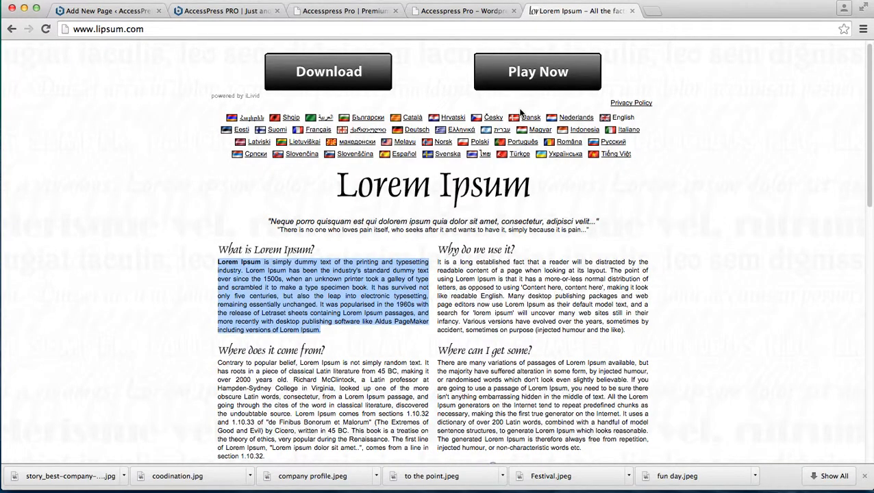
pyautogui.click(103, 11)
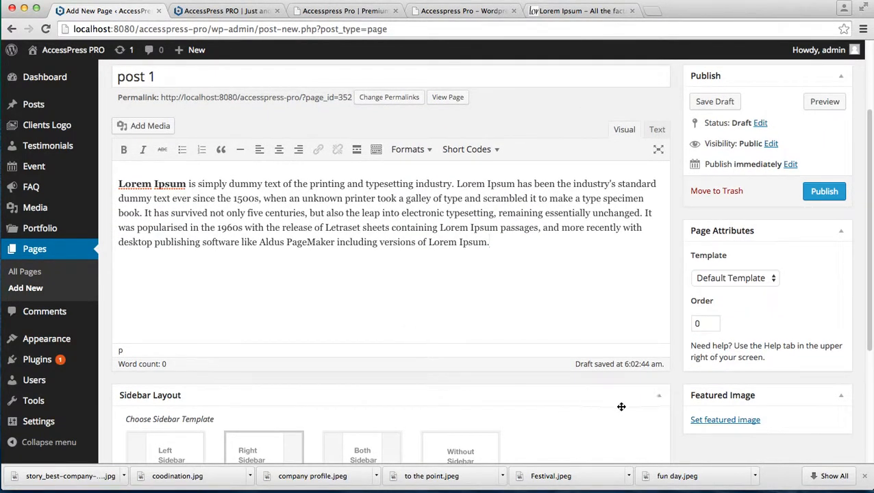
# Bring up the featured image chooser for the post 1 page
pyautogui.click(724, 419)
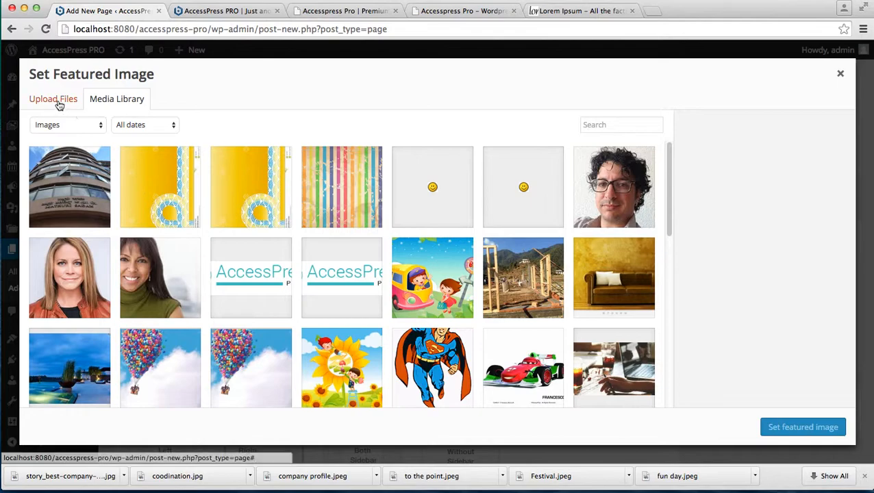
# Upload the story_best-company office photo from Downloads and set it as post 1's featured image
pyautogui.click(52, 99)
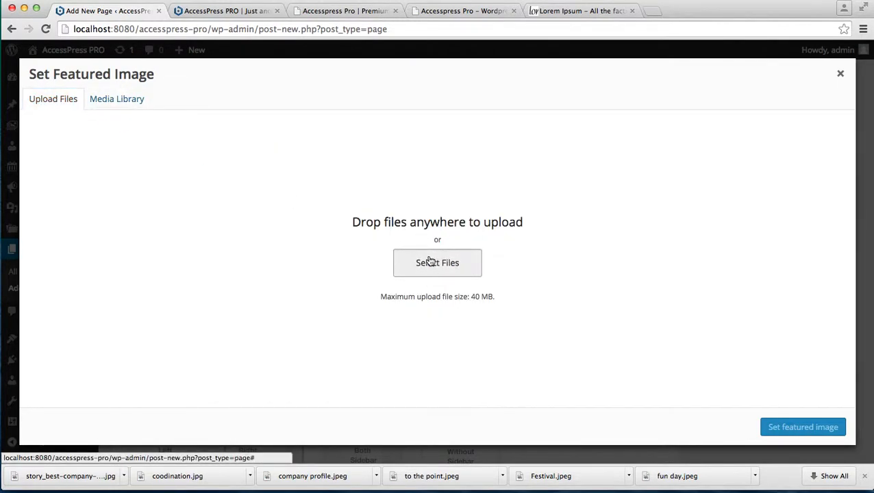
pyautogui.click(437, 263)
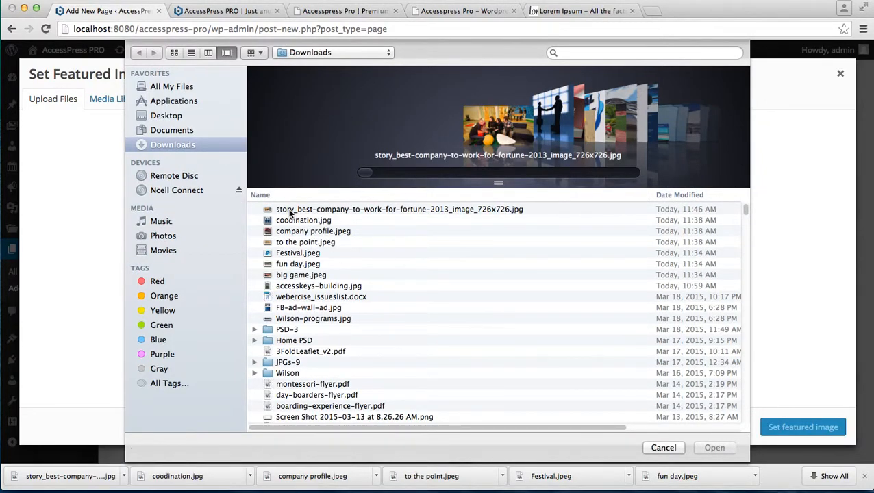
pyautogui.click(400, 209)
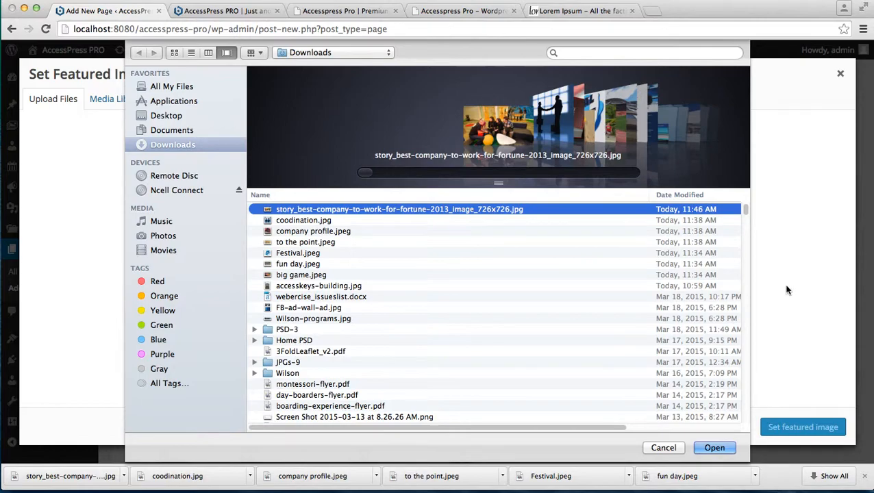
pyautogui.click(715, 446)
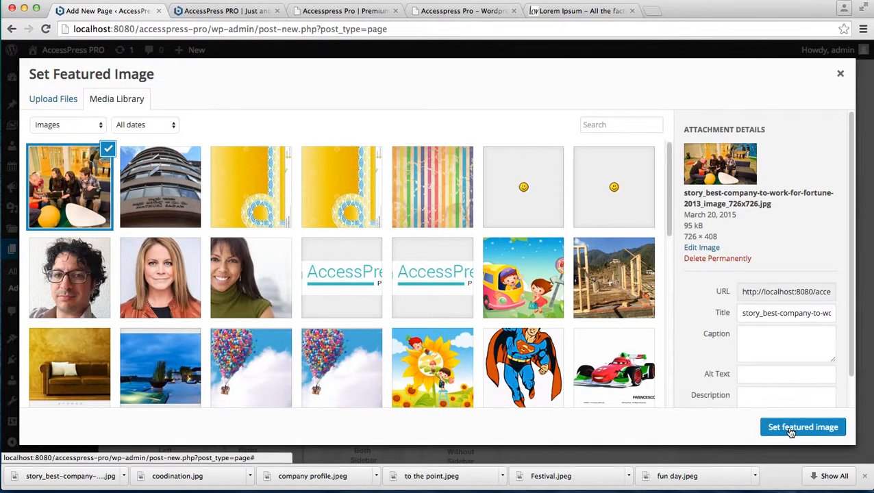
pyautogui.click(803, 427)
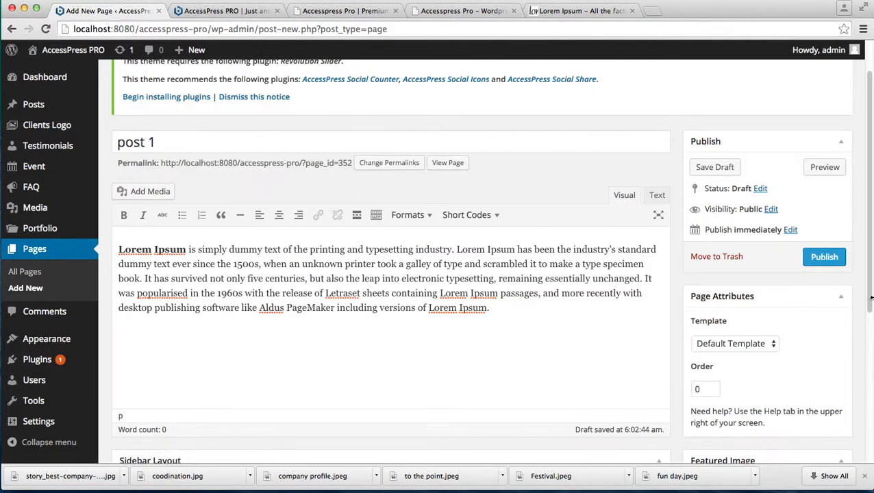
# Publish the post 1 page
pyautogui.click(824, 256)
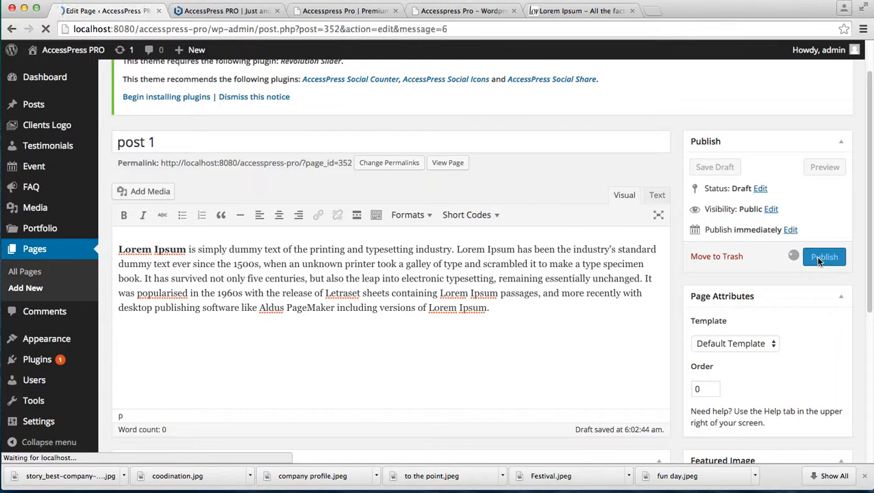
pyautogui.click(825, 257)
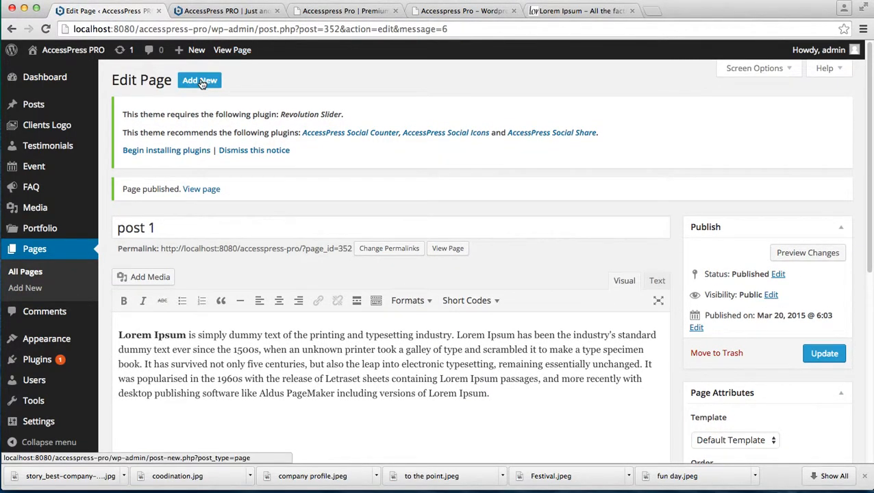
# Start a second page titled 'post 2' and bring up its featured image chooser
pyautogui.click(200, 79)
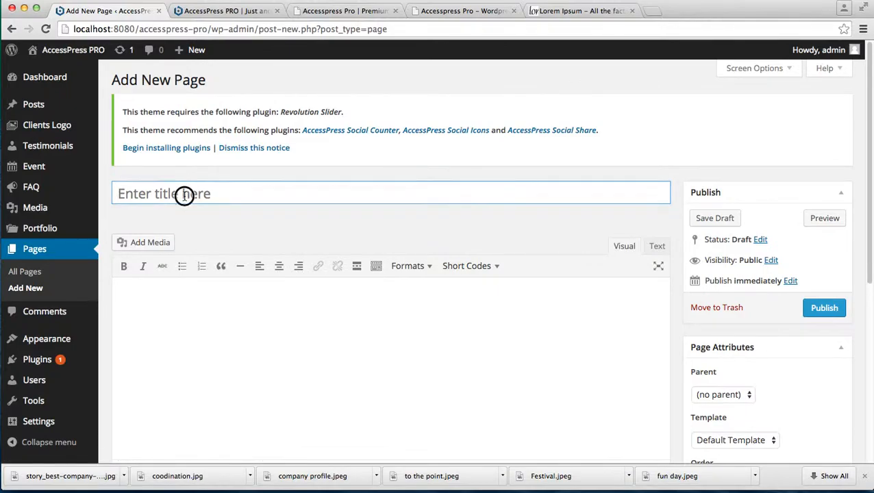
pyautogui.write('post 2')
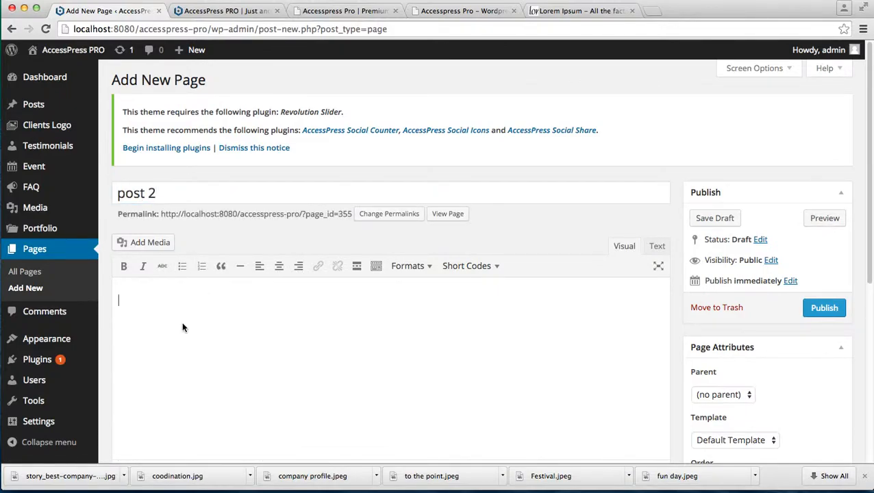
pyautogui.scroll(-3)
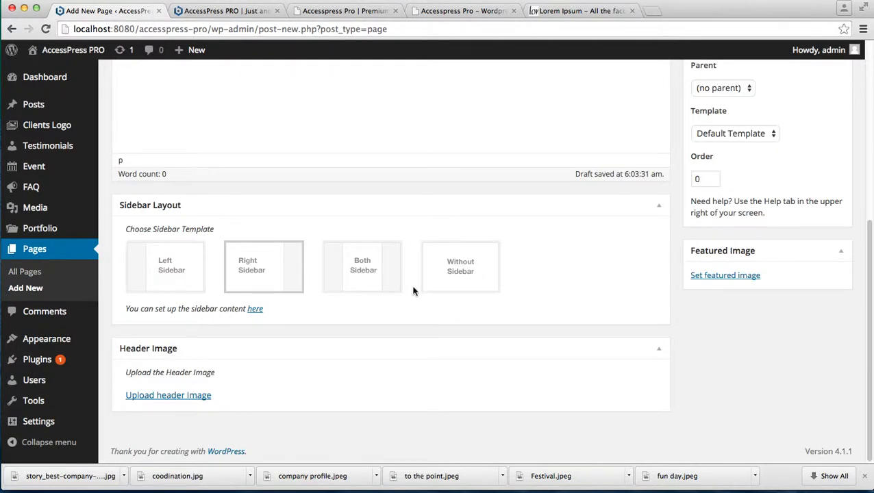
pyautogui.click(724, 274)
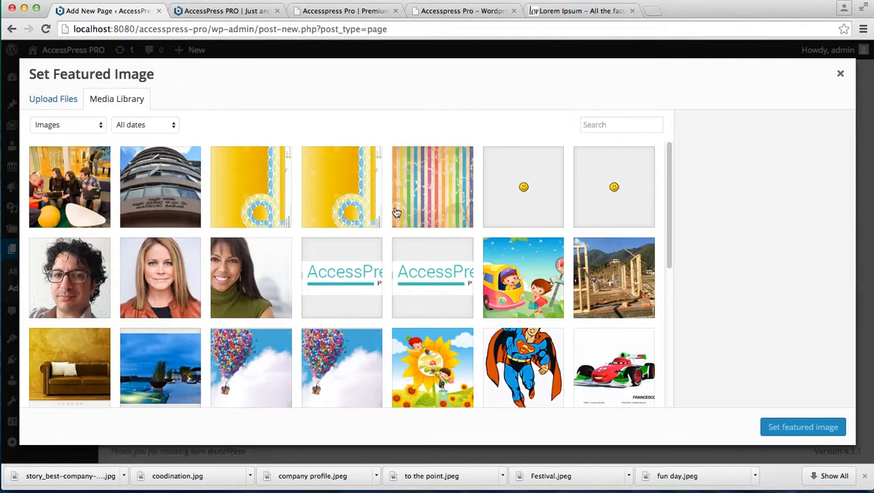
# Upload the handshake image coodination.jpg and set it as post 2's featured image
pyautogui.click(52, 98)
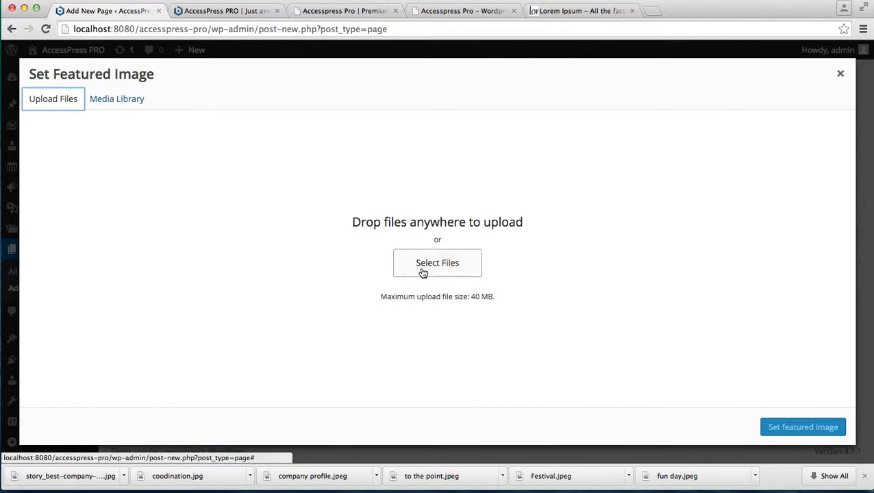
pyautogui.click(437, 263)
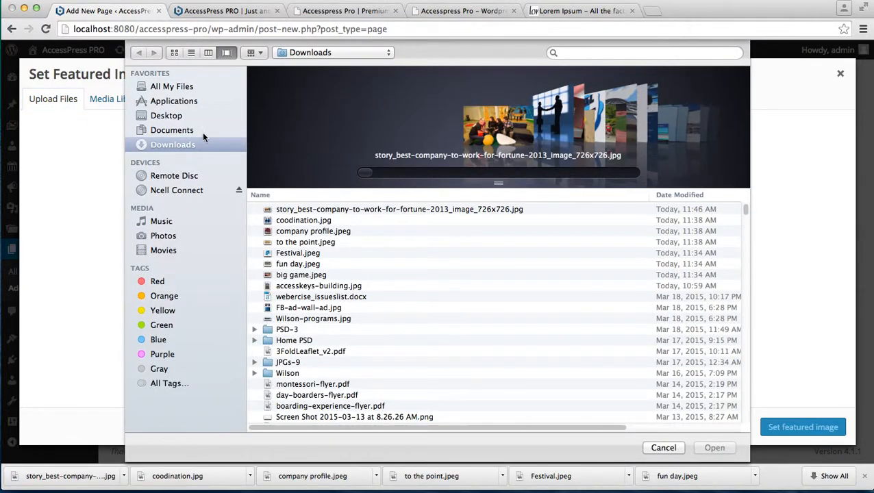
pyautogui.click(304, 219)
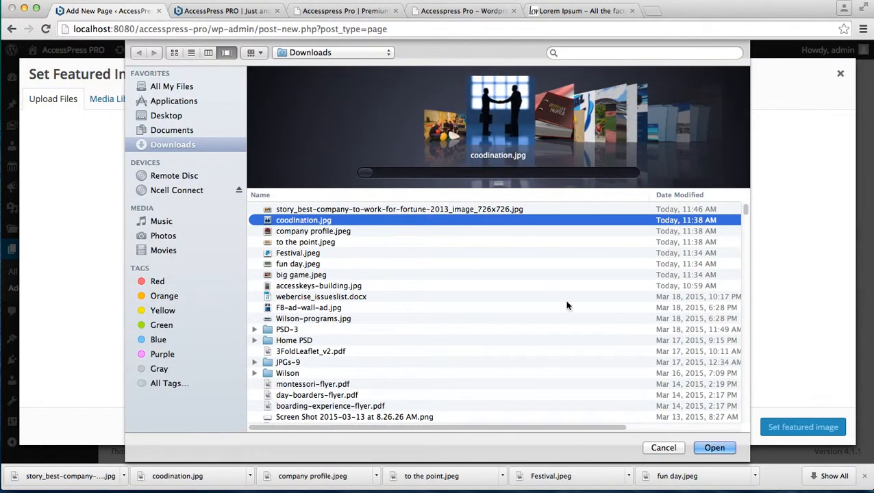
pyautogui.click(715, 446)
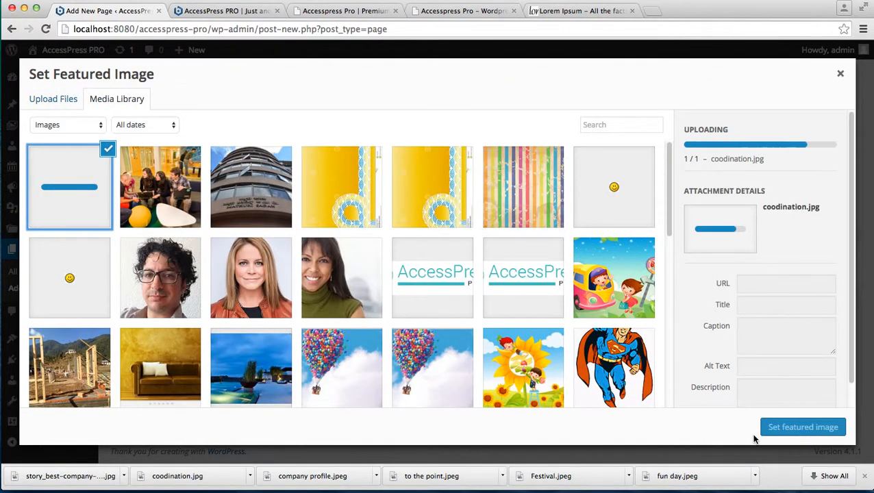
pyautogui.click(803, 427)
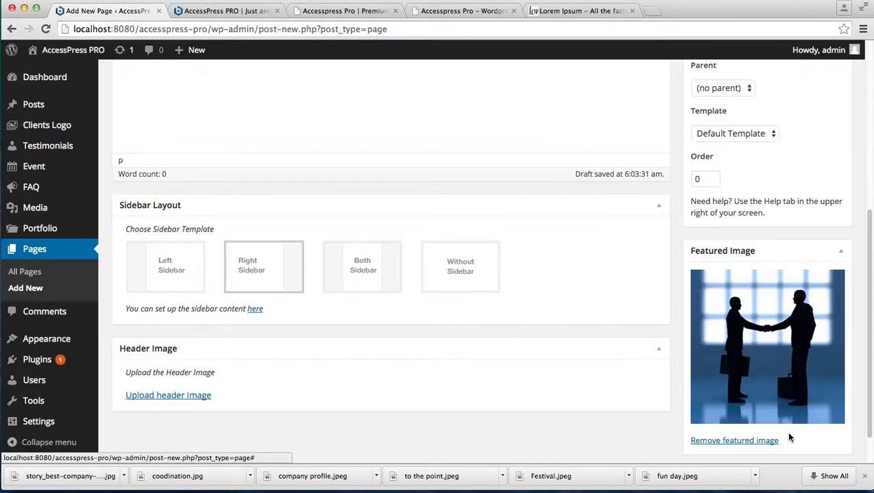
# Publish the post 2 page
pyautogui.scroll(3)
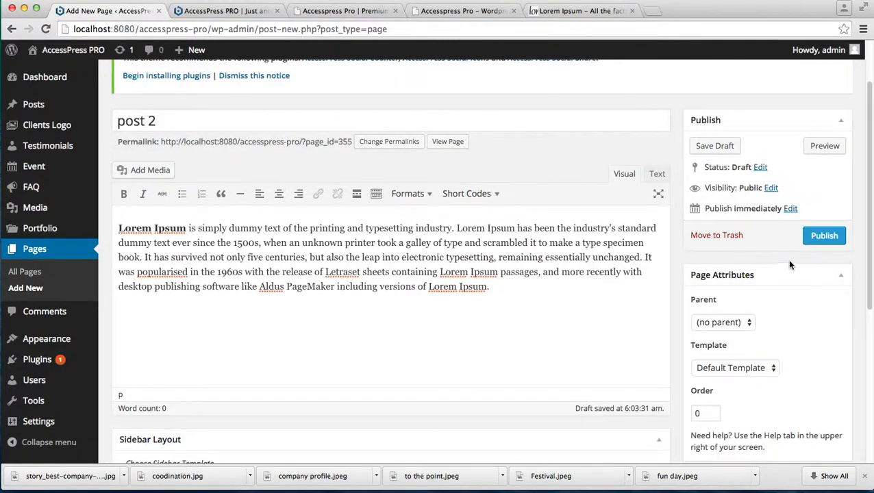
pyautogui.click(824, 235)
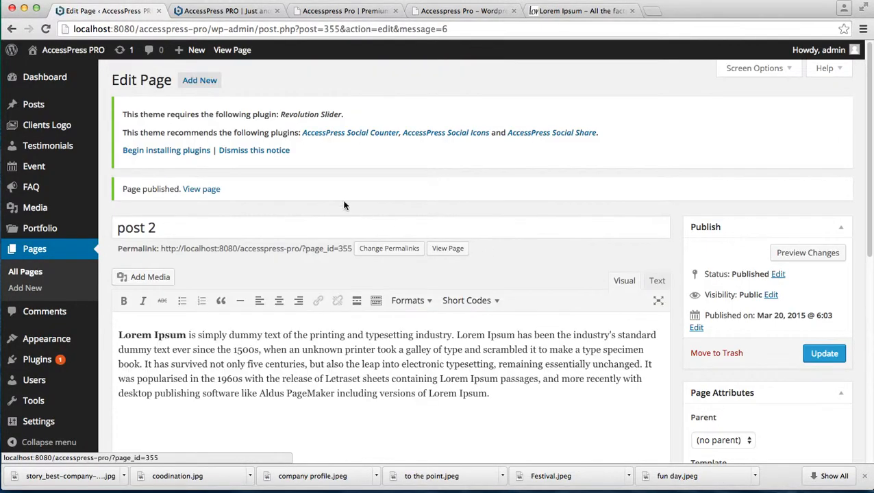
pyautogui.moveTo(260, 279)
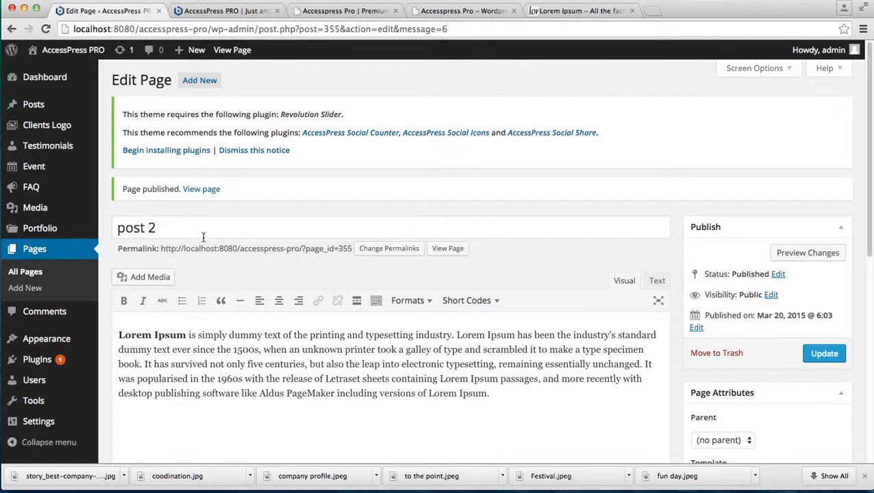
pyautogui.moveTo(65, 49)
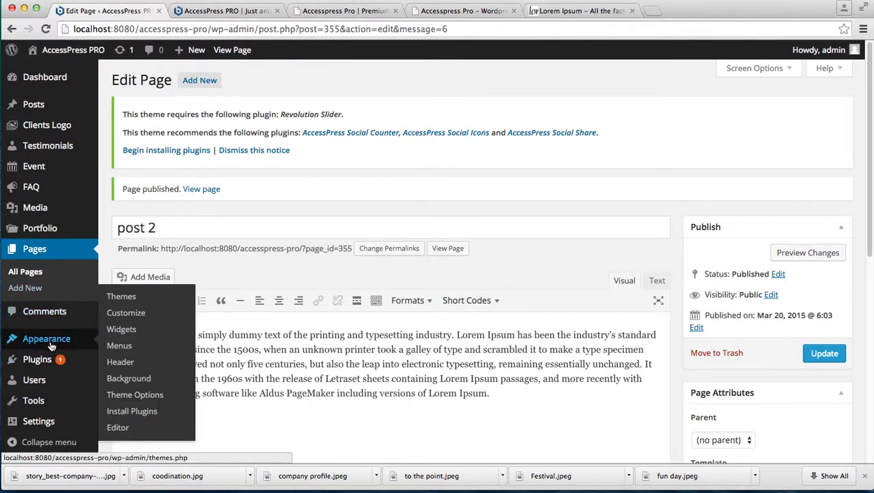
# Go to Appearance > Theme Options and reach the Featured Posts Block under Home Page Settings
pyautogui.click(135, 395)
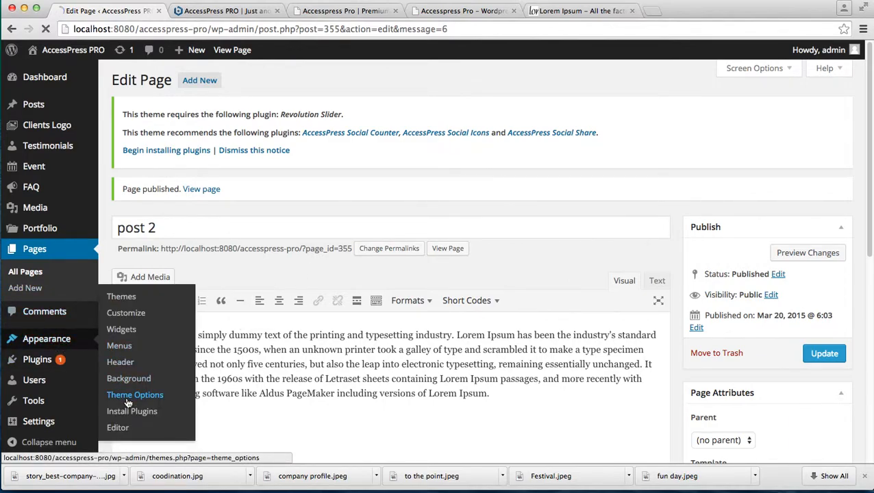
pyautogui.click(134, 394)
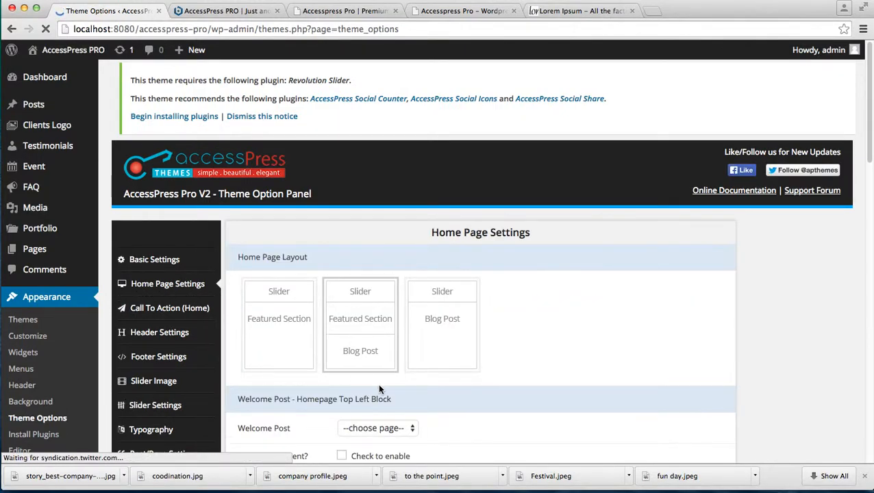
pyautogui.scroll(-3)
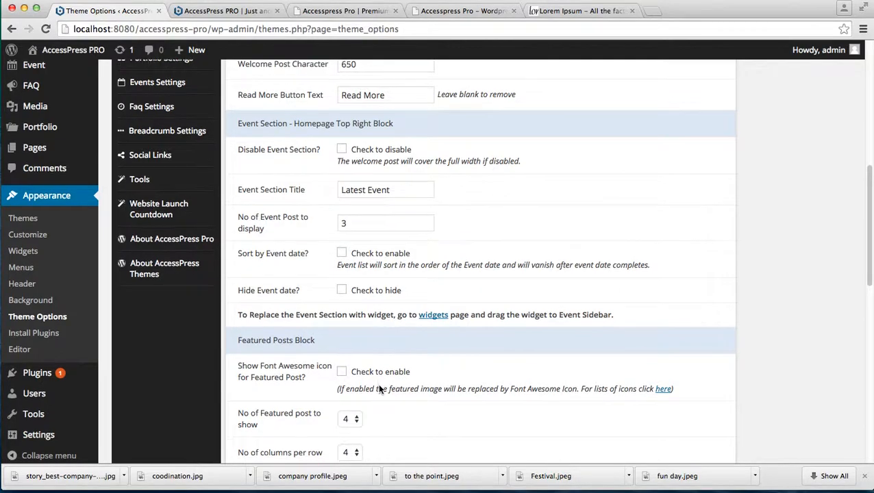
pyautogui.scroll(-3)
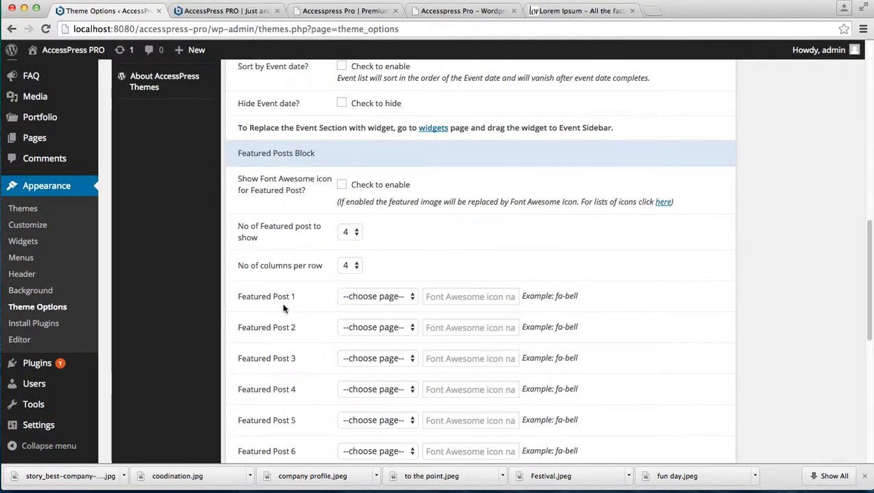
pyautogui.moveTo(261, 304)
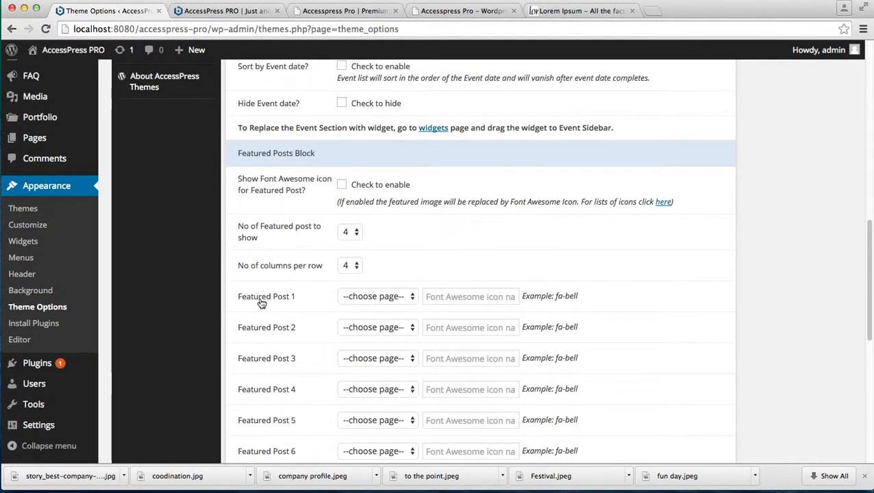
pyautogui.moveTo(289, 304)
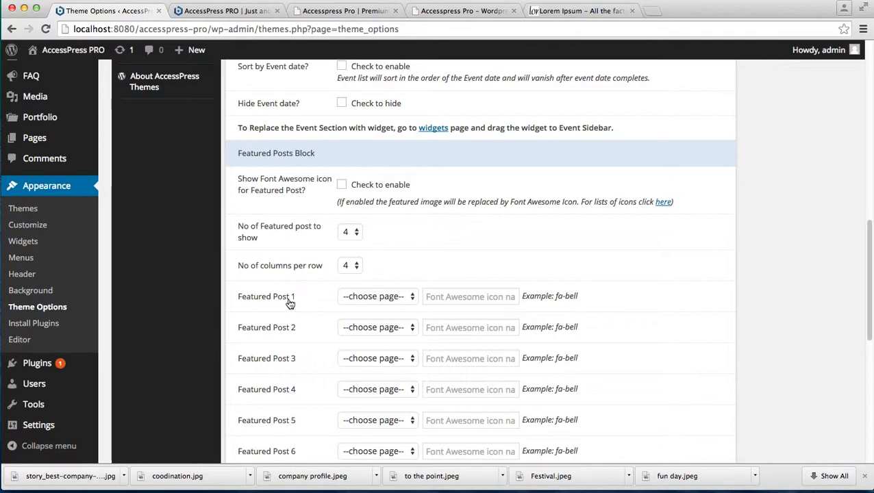
pyautogui.click(378, 296)
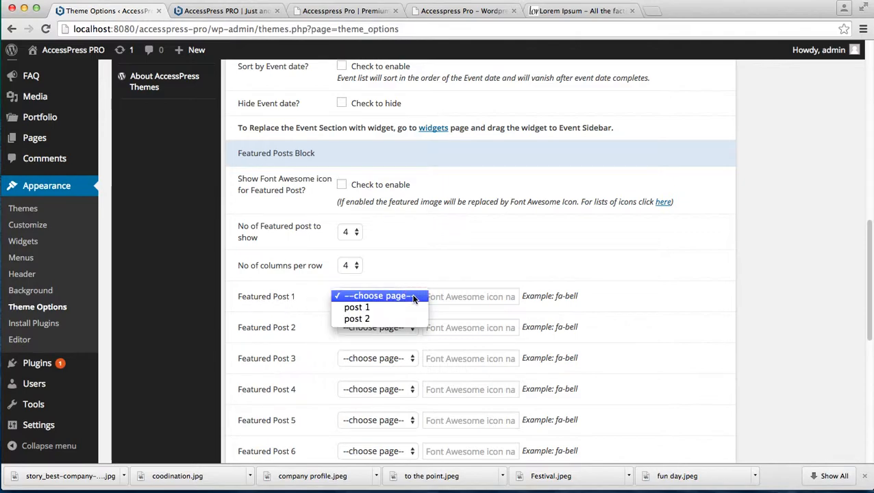
# Assign post 1 as Featured Post 1 and post 2 as Featured Post 2, then save the options
pyautogui.click(356, 307)
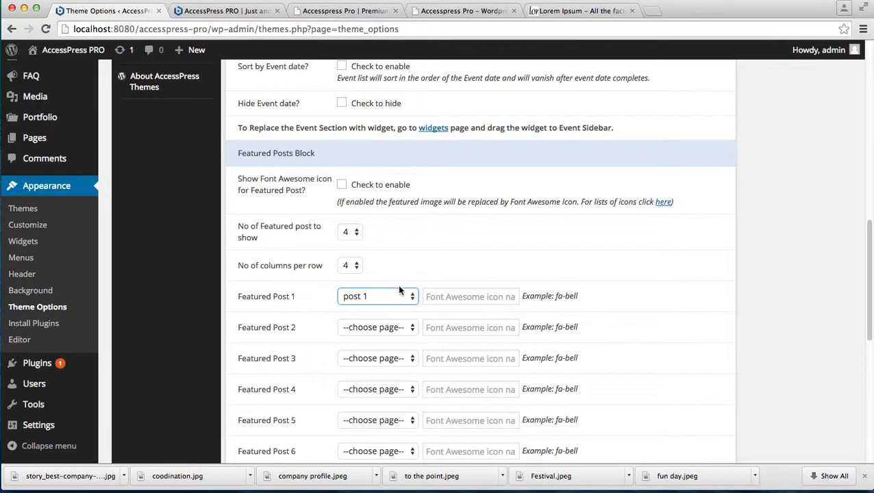
pyautogui.scroll(-3)
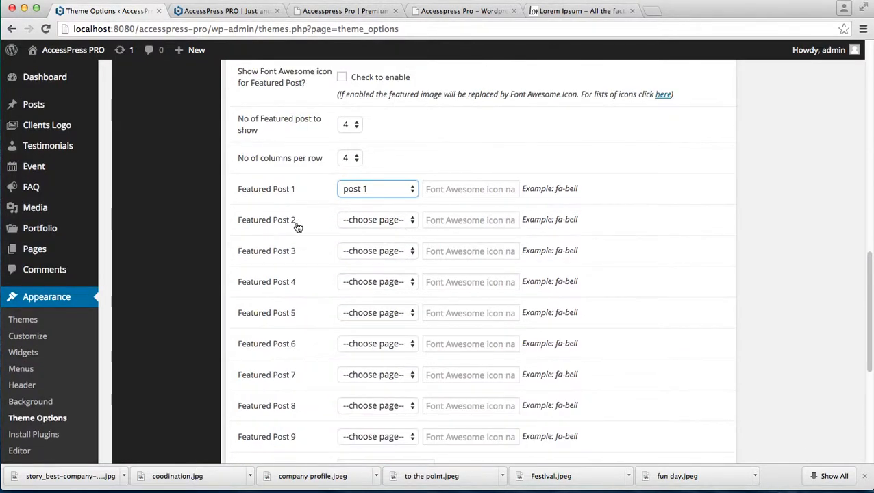
pyautogui.click(378, 219)
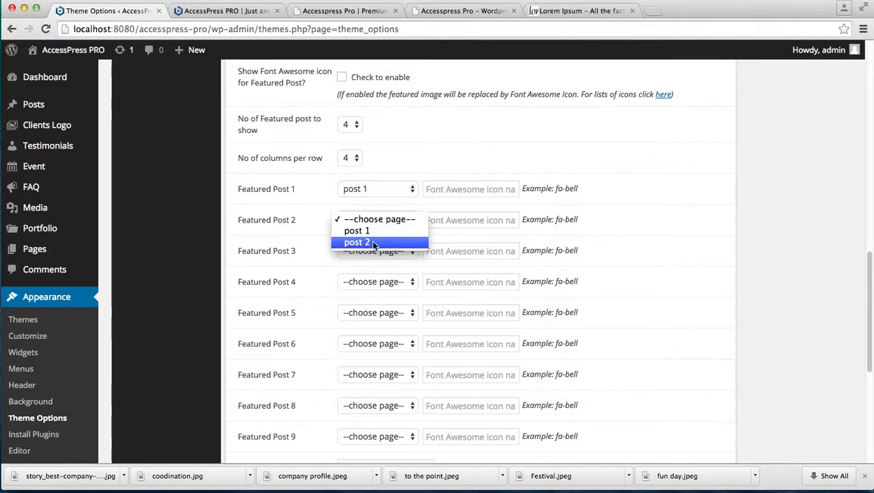
pyautogui.click(356, 242)
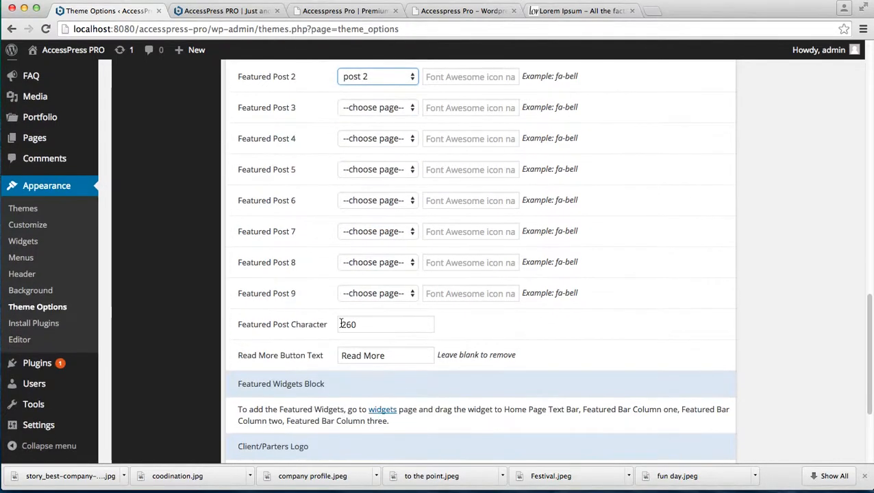
pyautogui.click(263, 400)
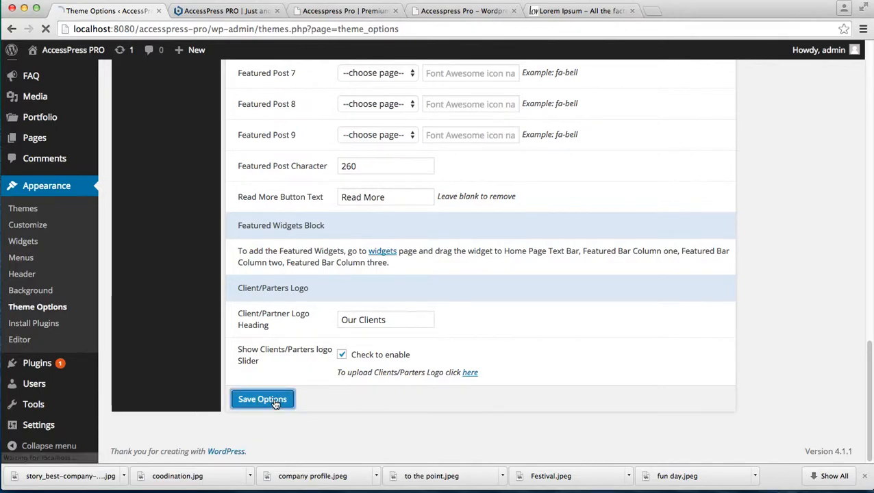
# Open the live site from the admin bar in a new browser tab and switch to it
pyautogui.click(263, 400)
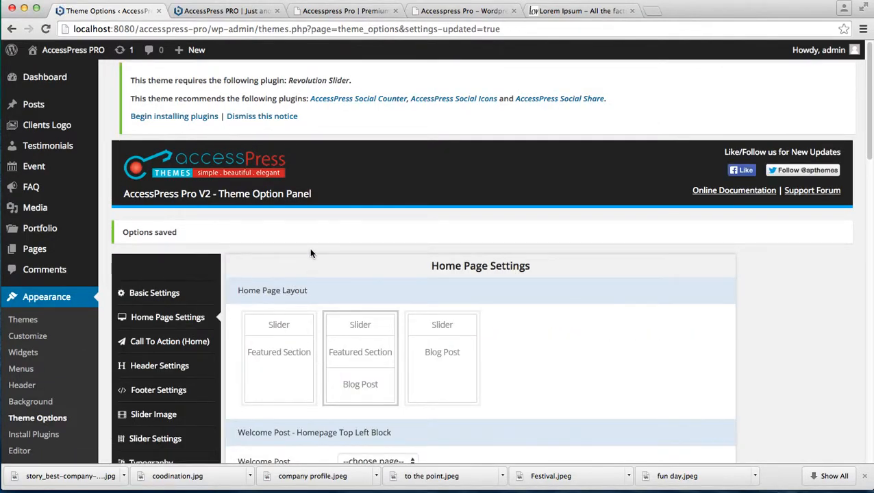
pyautogui.moveTo(72, 49)
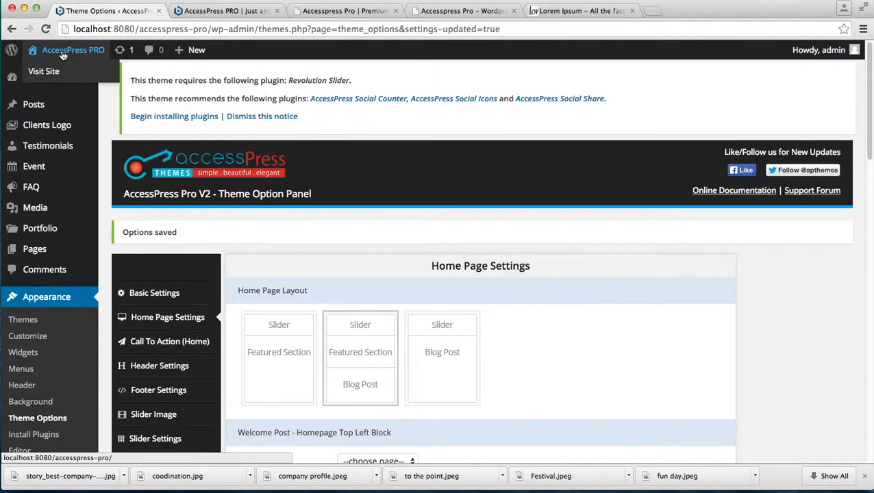
pyautogui.rightClick(73, 49)
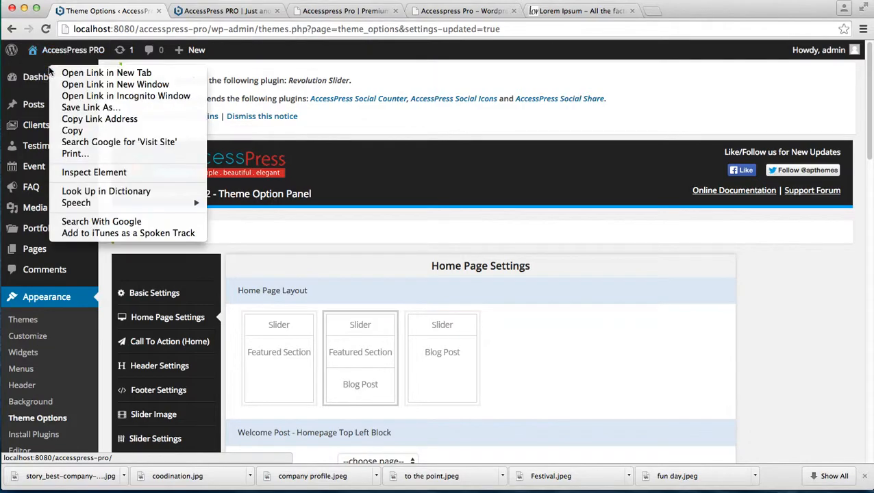
pyautogui.click(107, 72)
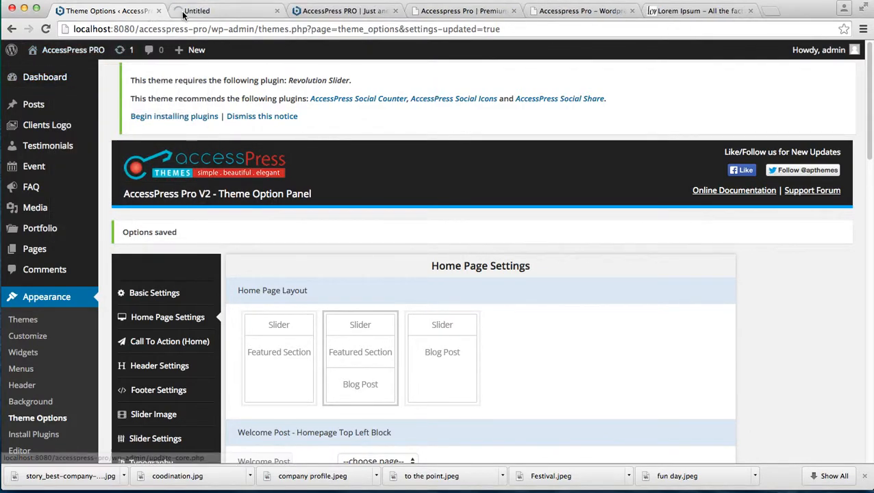
pyautogui.click(219, 11)
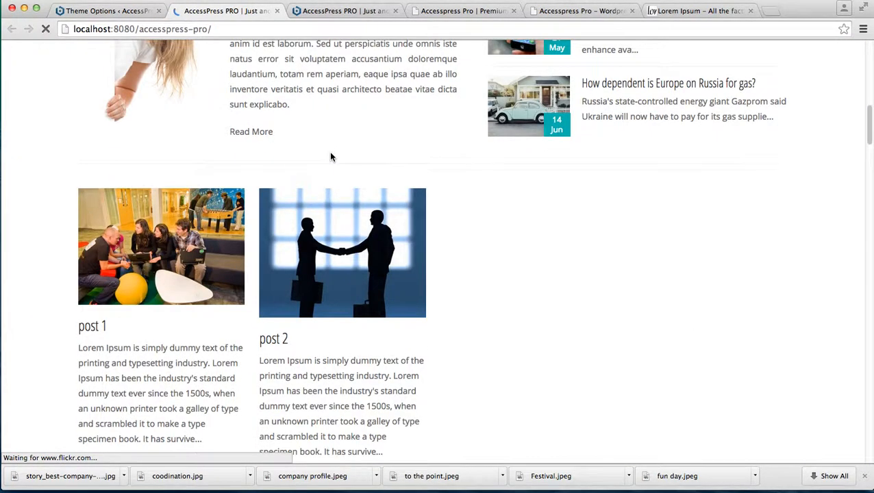
# Scroll the home page to the featured posts block showing post 1 and post 2
pyautogui.scroll(-3)
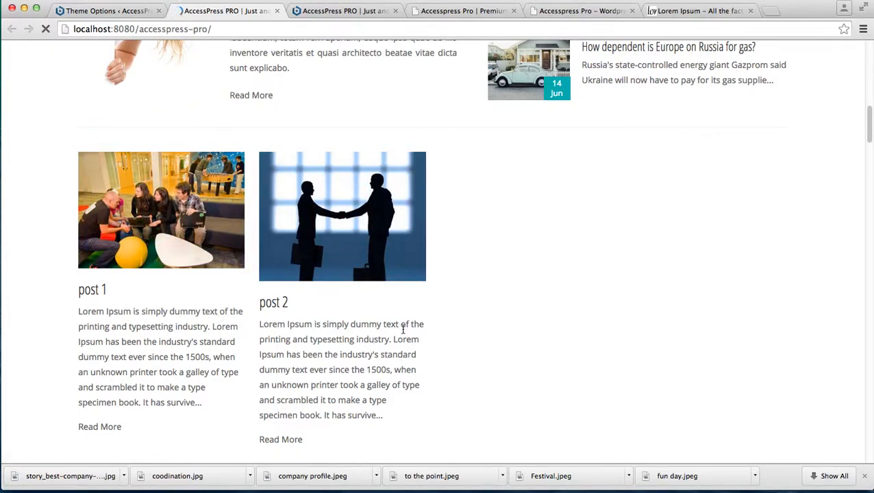
pyautogui.moveTo(304, 257)
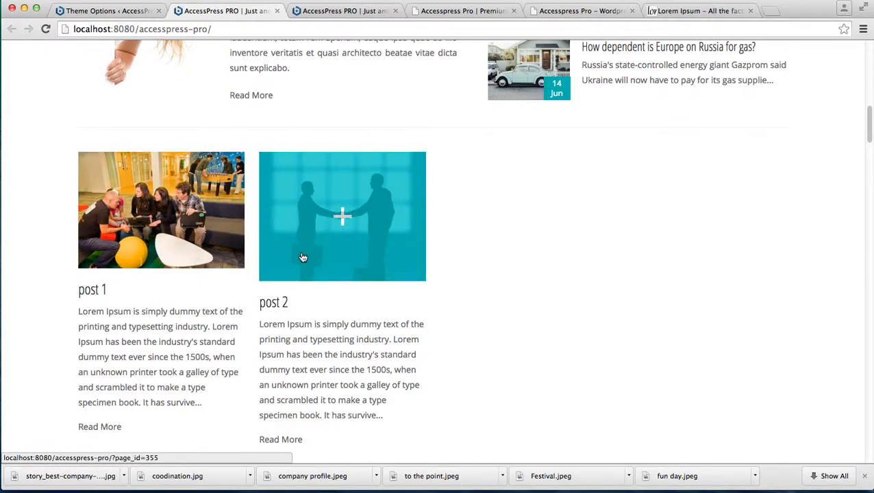
pyautogui.moveTo(304, 218)
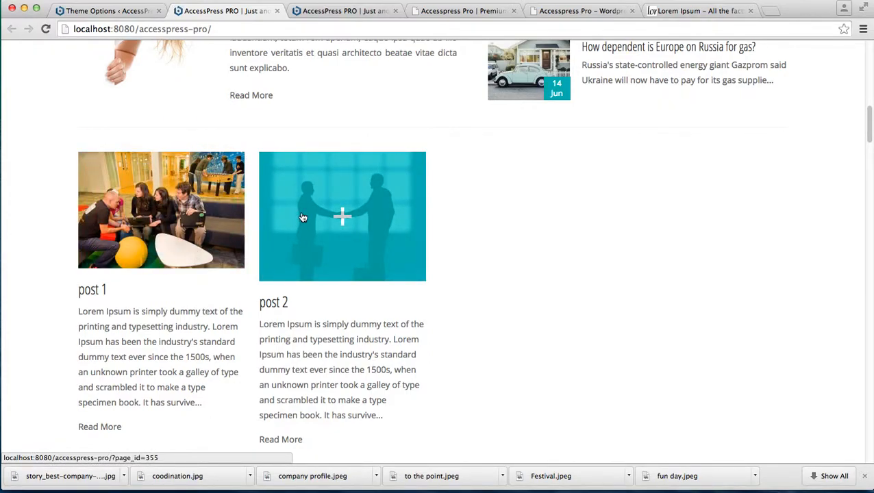